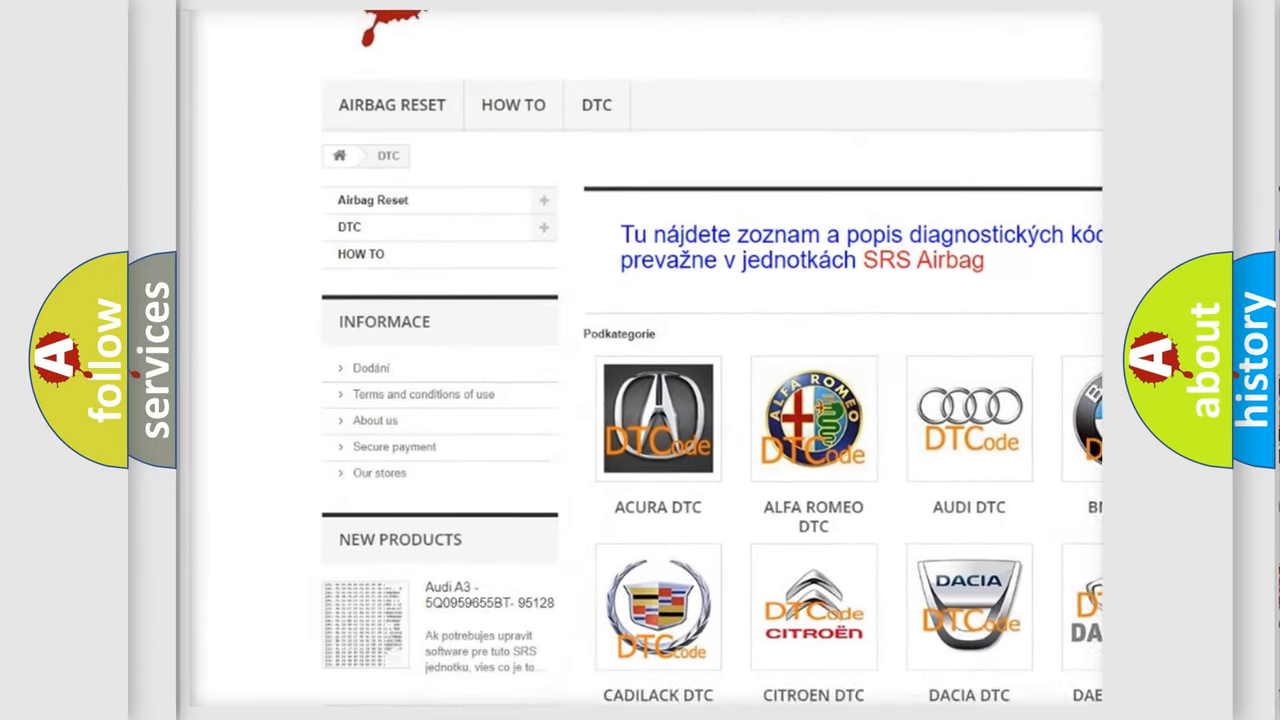
scroll(down, 3)
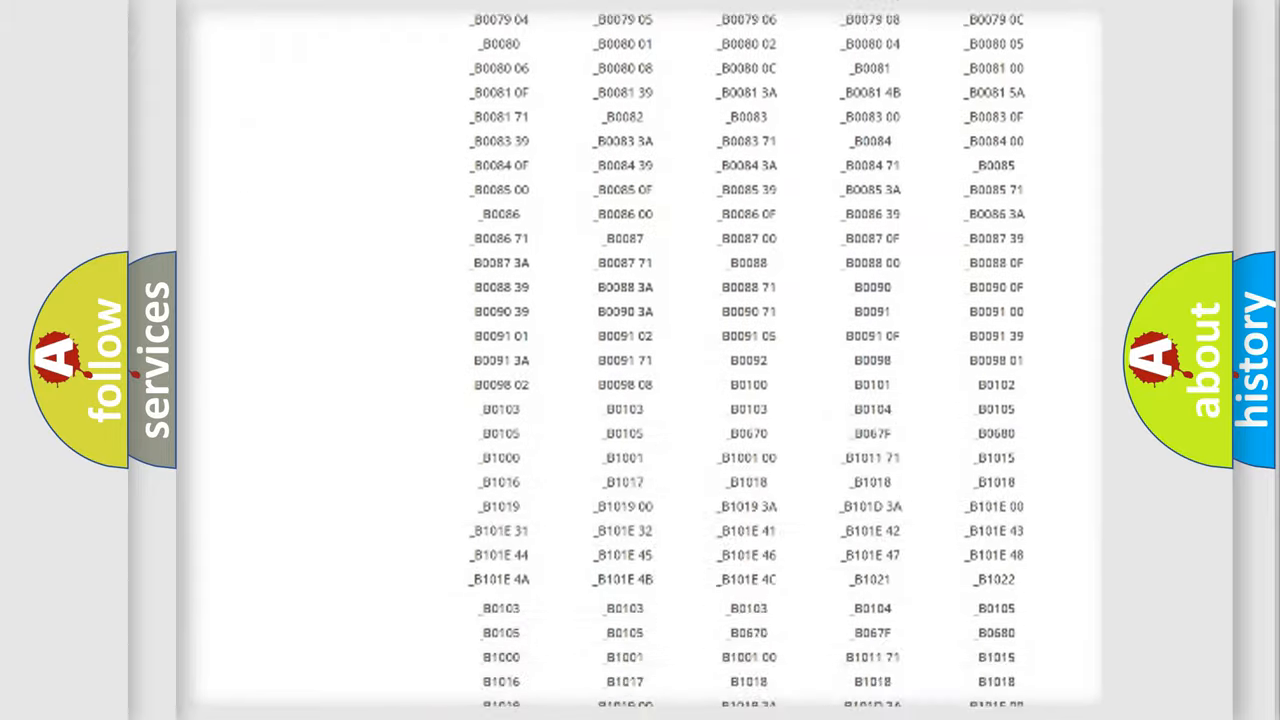
scroll(up, 3)
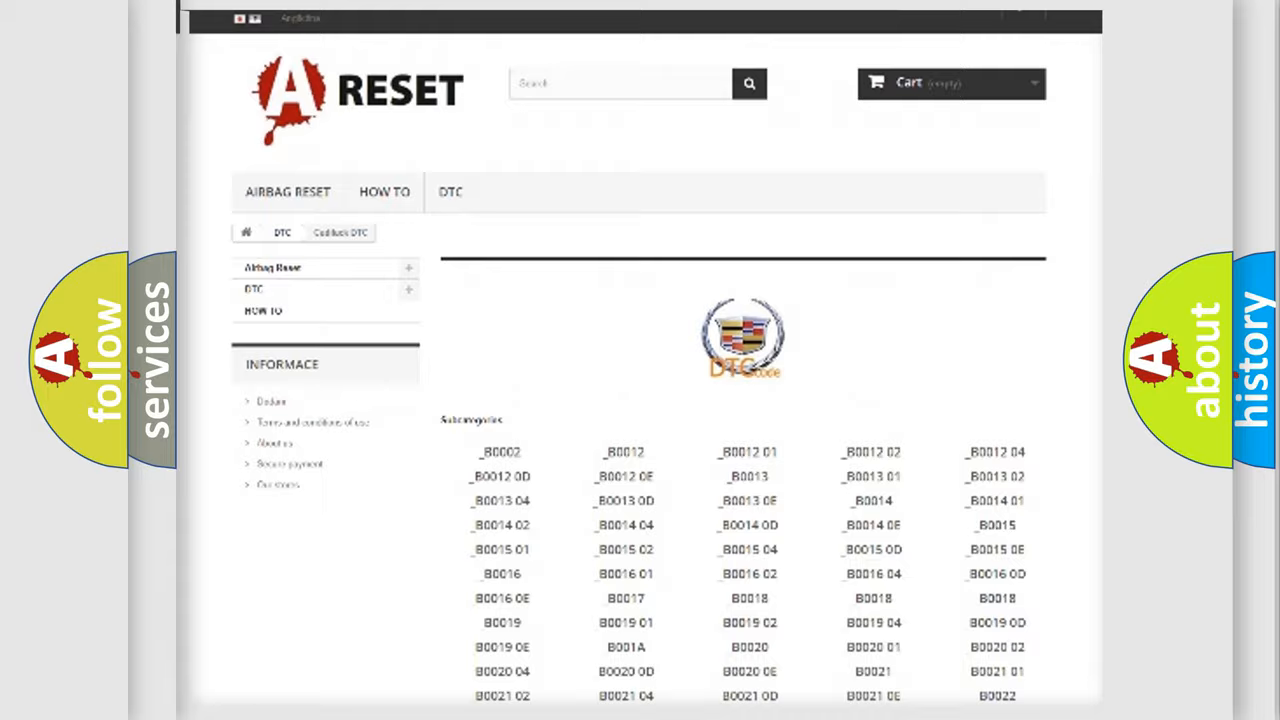